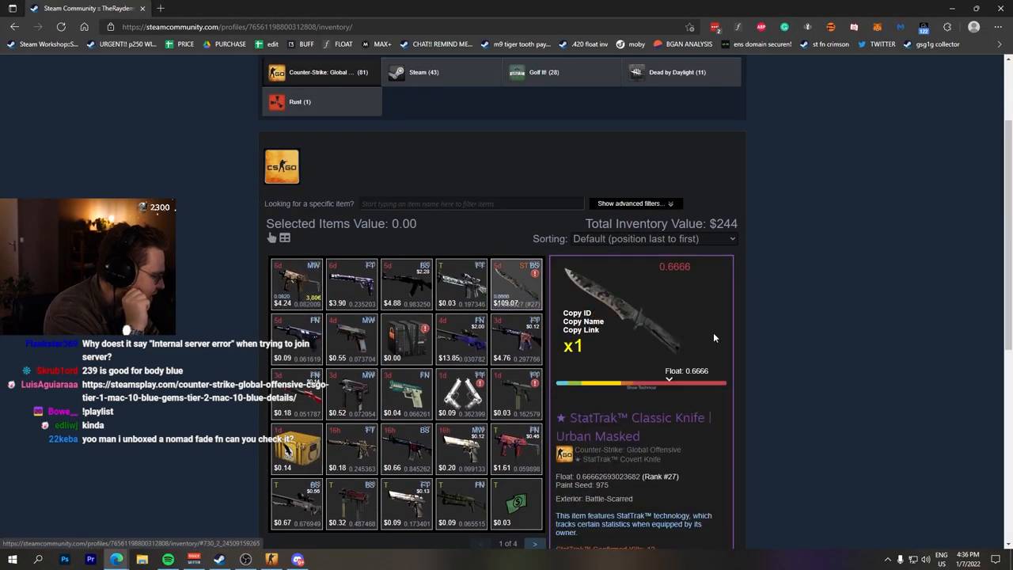
Check BUFF sell listings for the Battle-Scarred StatTrak Classic Knife Urban Masked, lowest ¥470
scroll(down, 3)
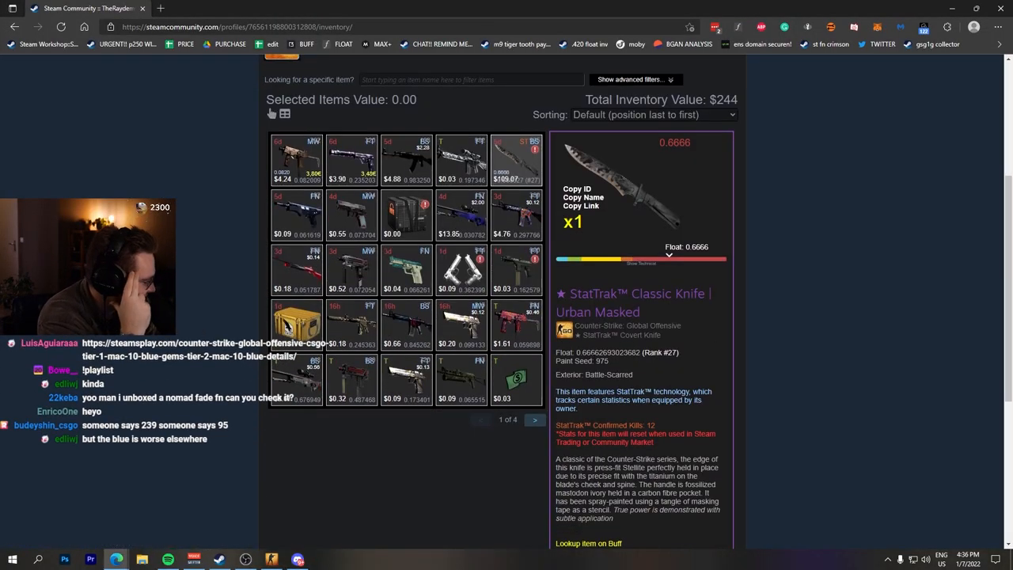
click(286, 8)
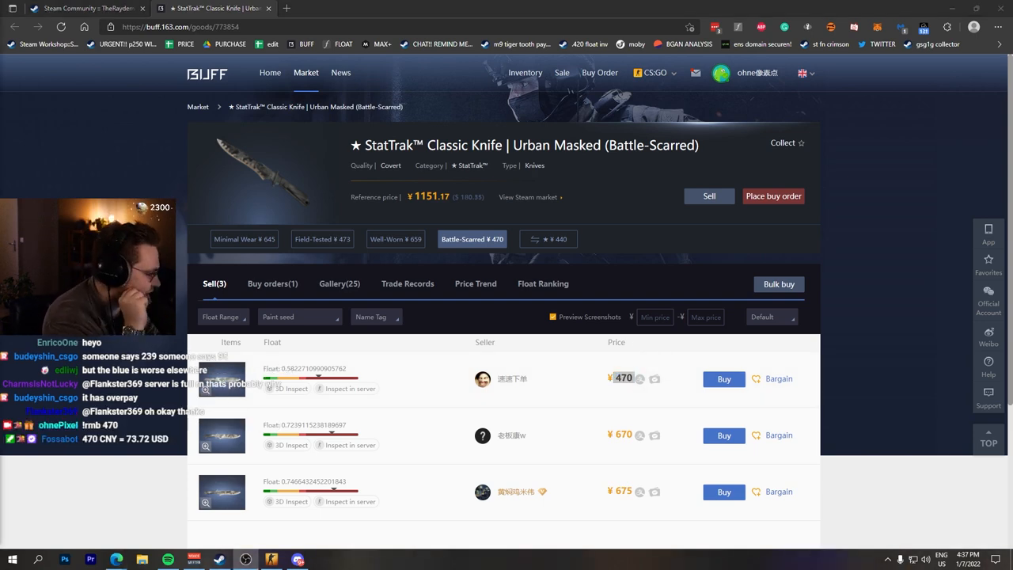
scroll(down, 3)
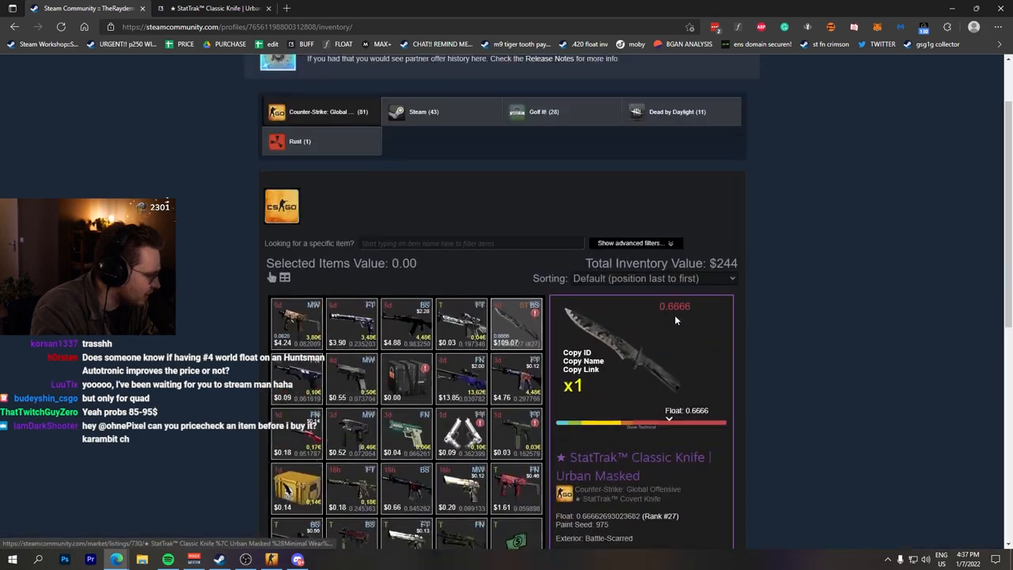
scroll(down, 3)
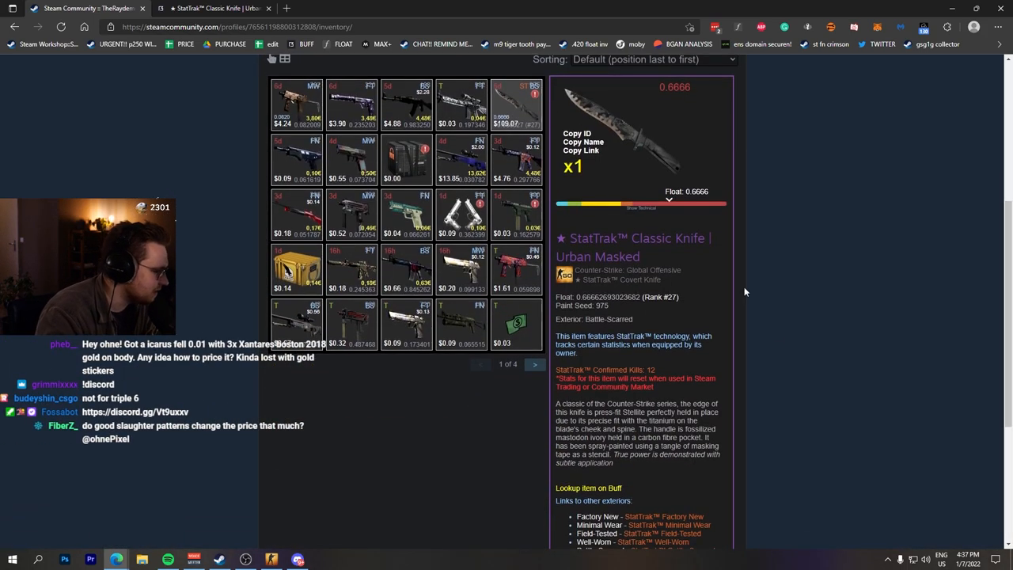